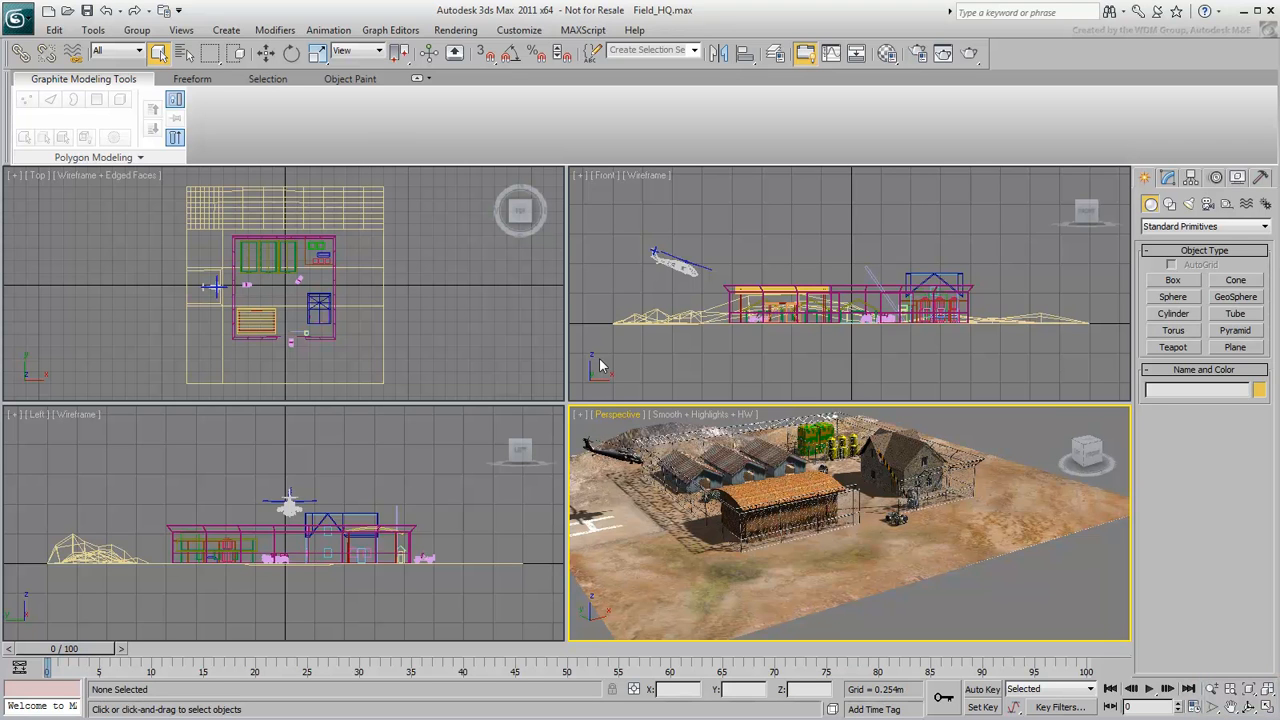
{"action": "mouse_move", "coordinate": [483, 348]}
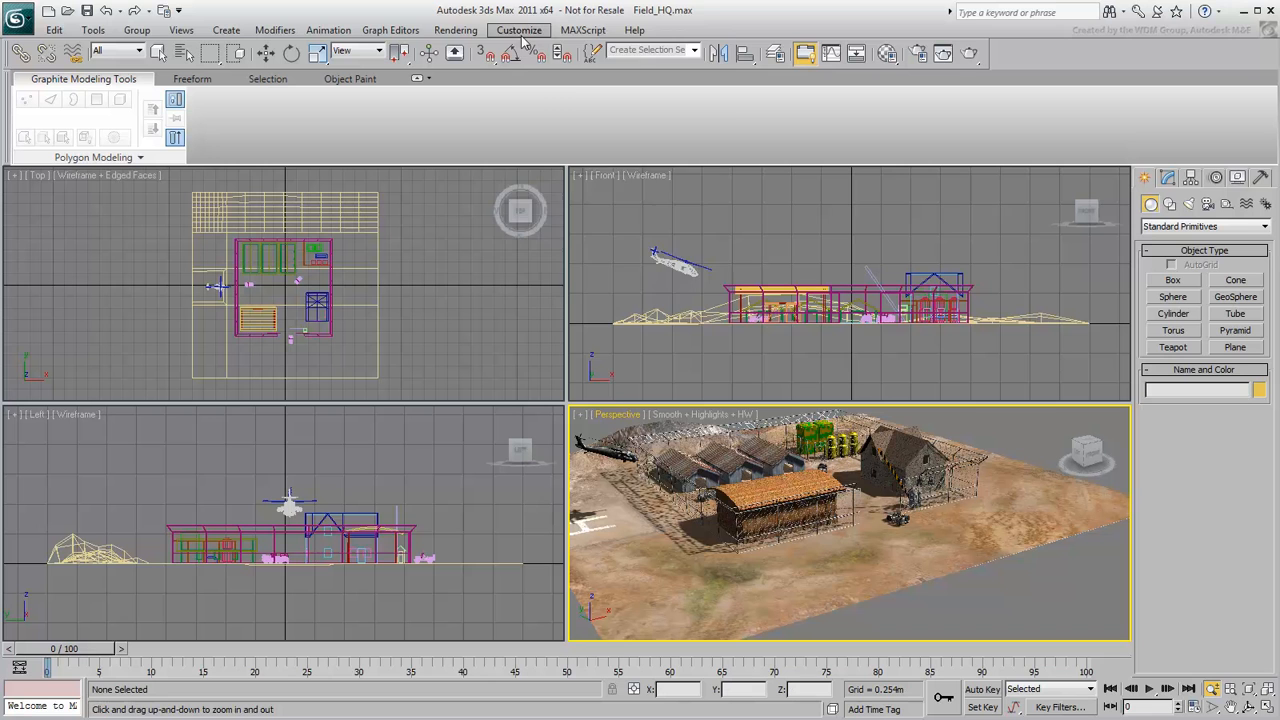
- Enable Zoom About Mouse Point for orthographic views in the Viewports preferences
{"action": "left_click", "coordinate": [519, 29]}
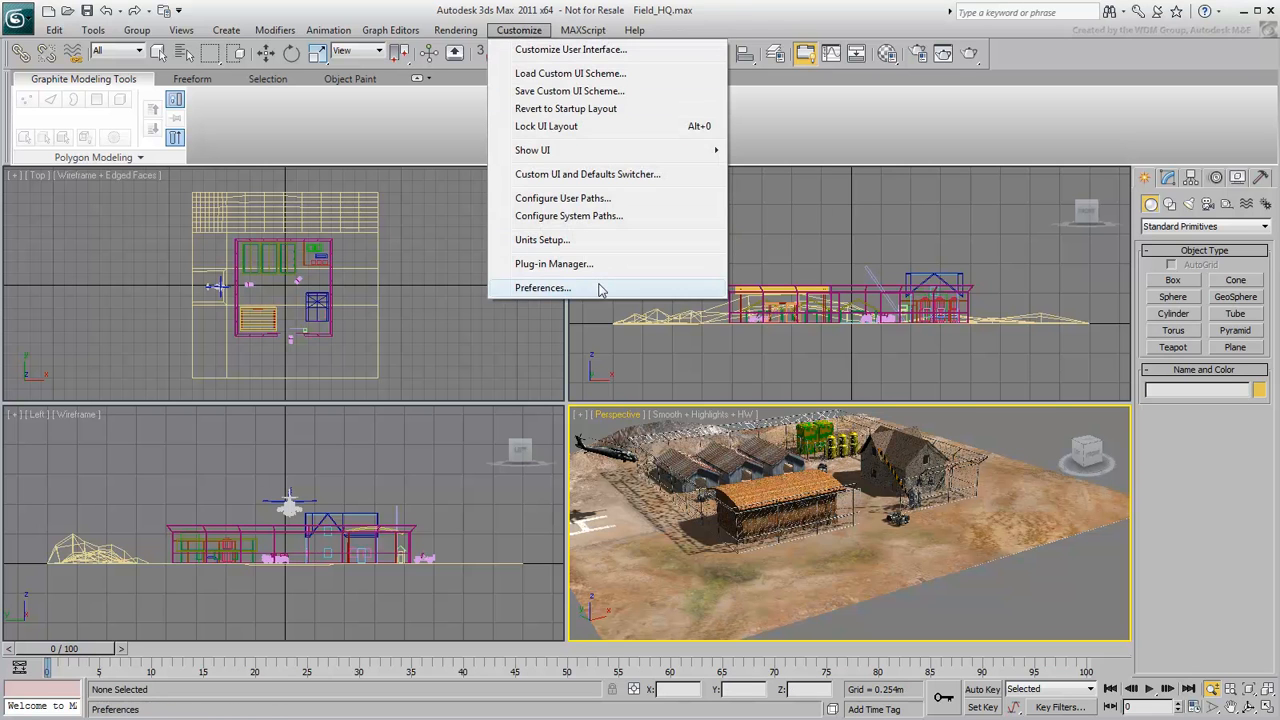
{"action": "left_click", "coordinate": [543, 288]}
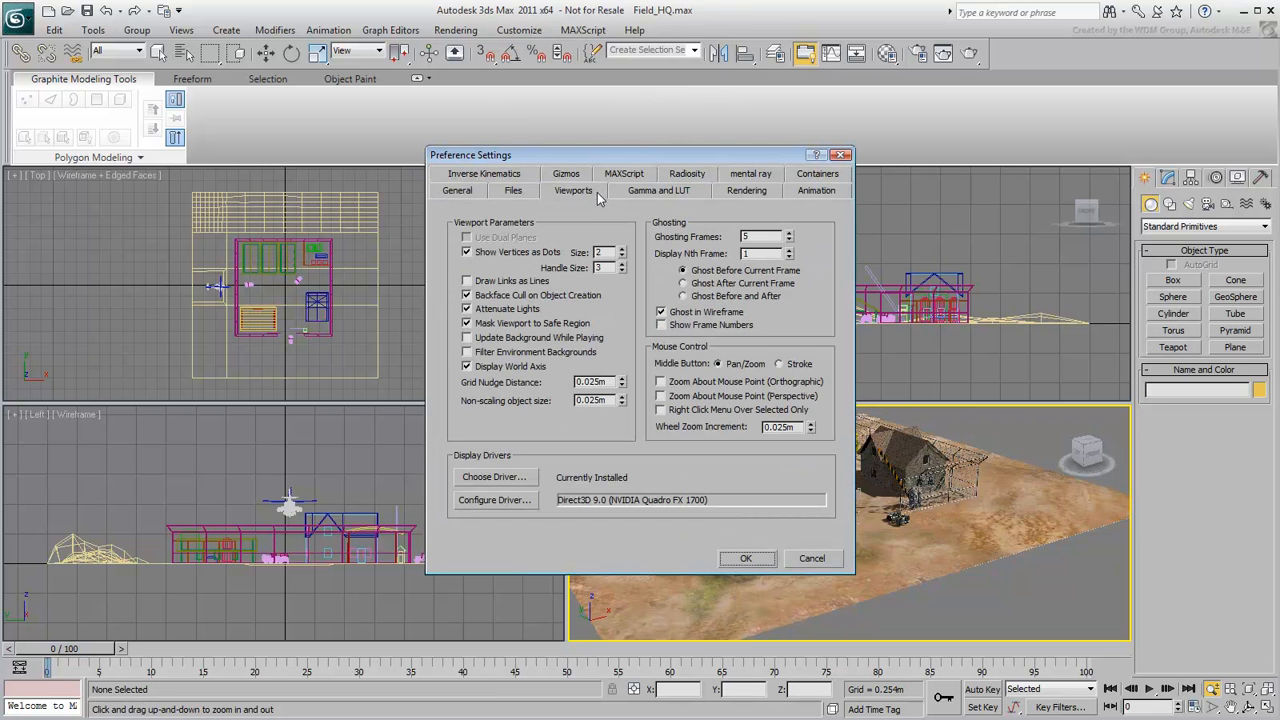
{"action": "left_click", "coordinate": [660, 381]}
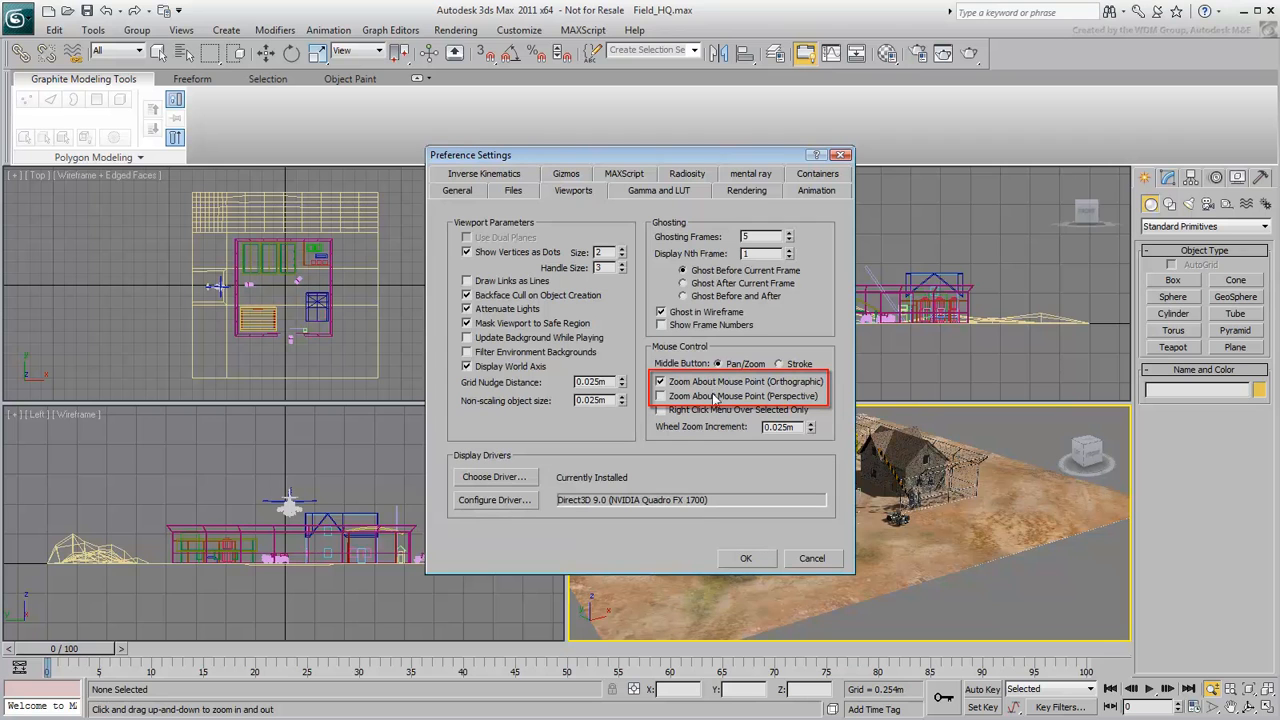
{"action": "left_click", "coordinate": [660, 395]}
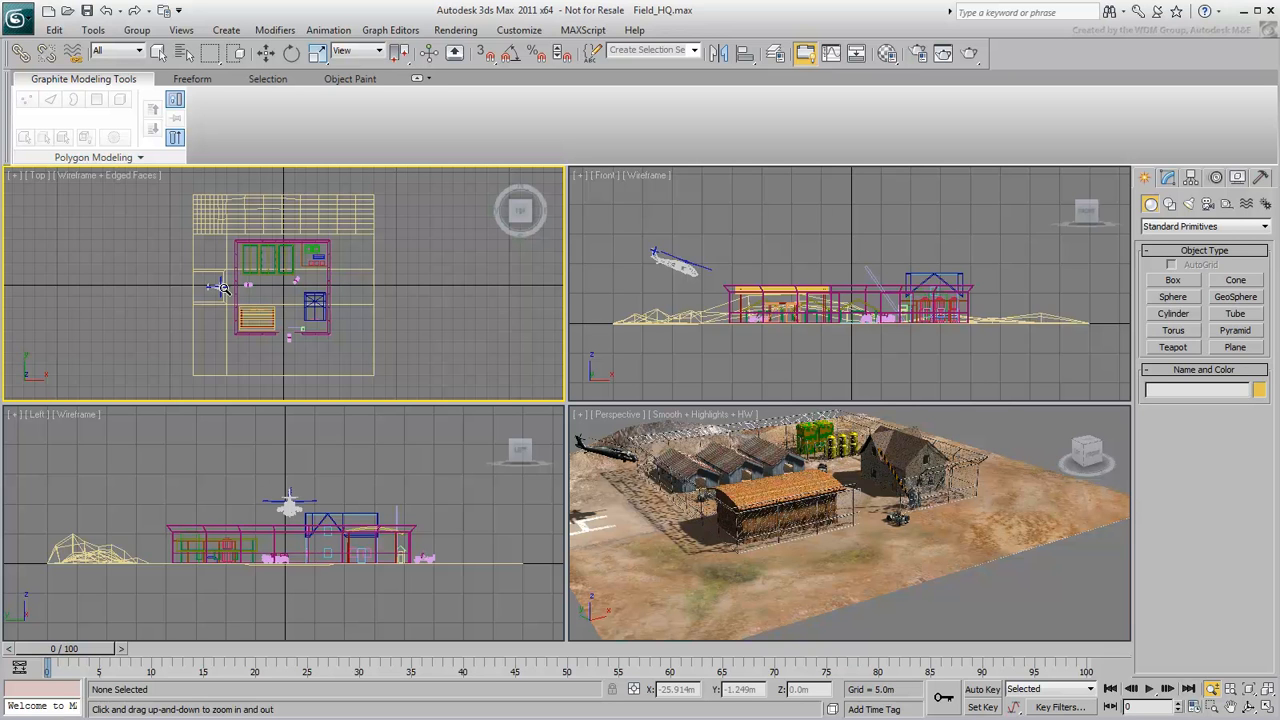
- Zoom the top, front and left views far out until the base is a tiny patch
{"action": "key", "text": "ctrl+alt"}
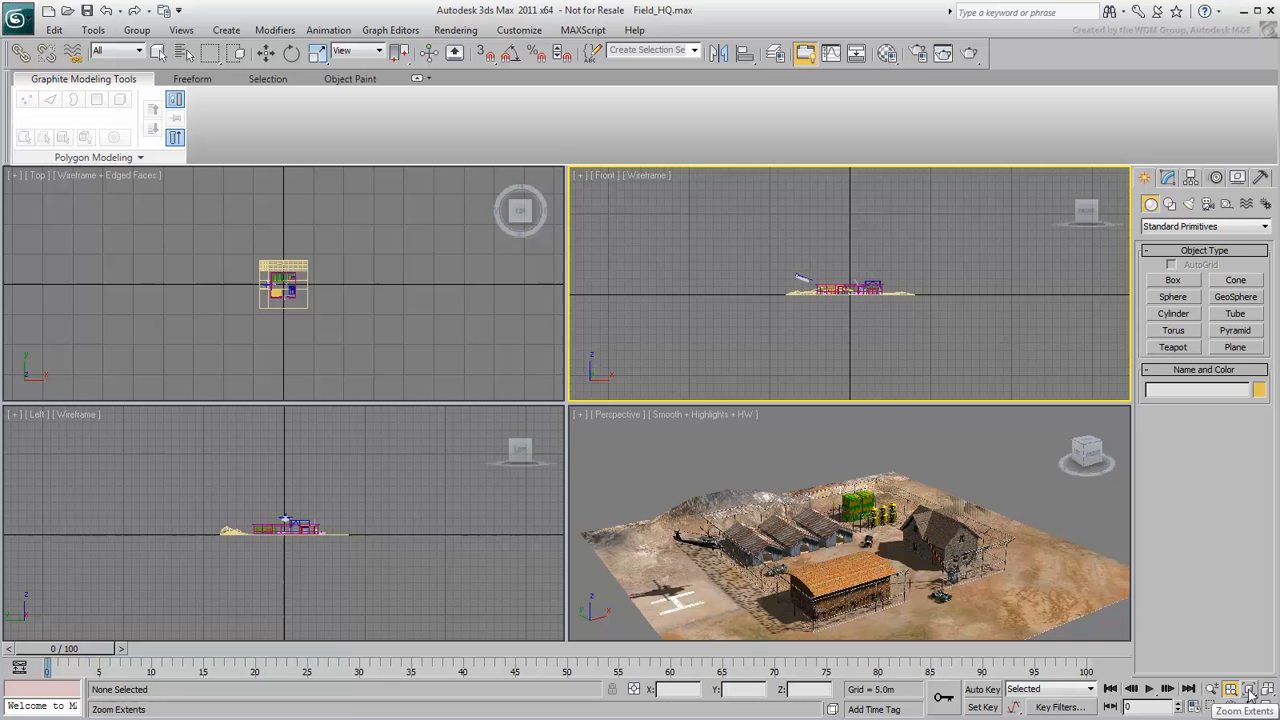
- Fit the whole base in the top, front and left views, then return to object selection
{"action": "left_click", "coordinate": [1248, 689]}
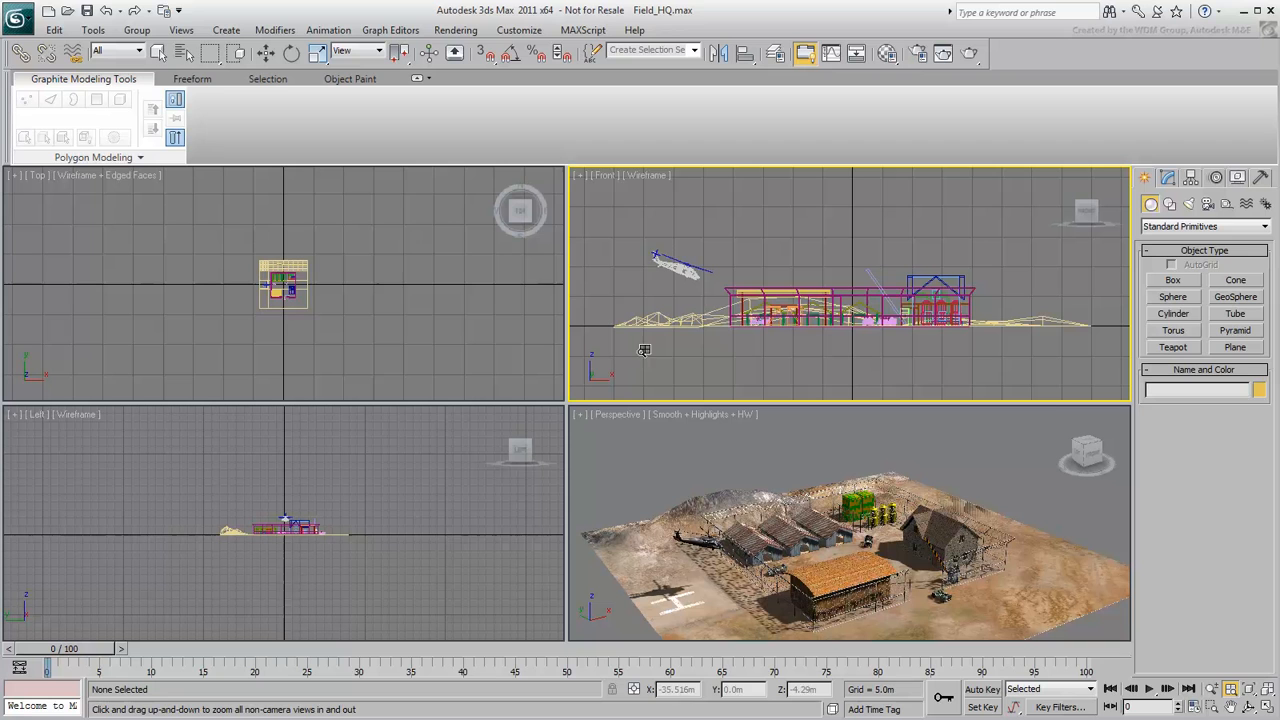
{"action": "left_click", "coordinate": [158, 53]}
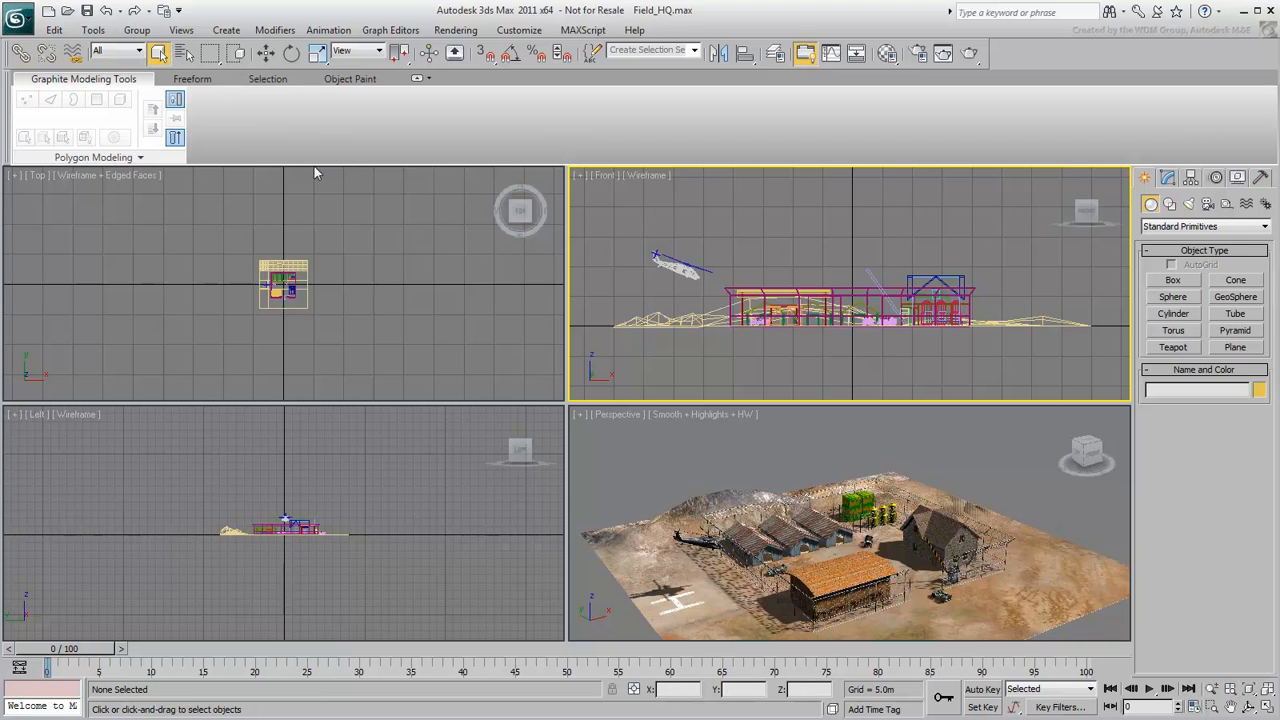
{"action": "left_click", "coordinate": [940, 540]}
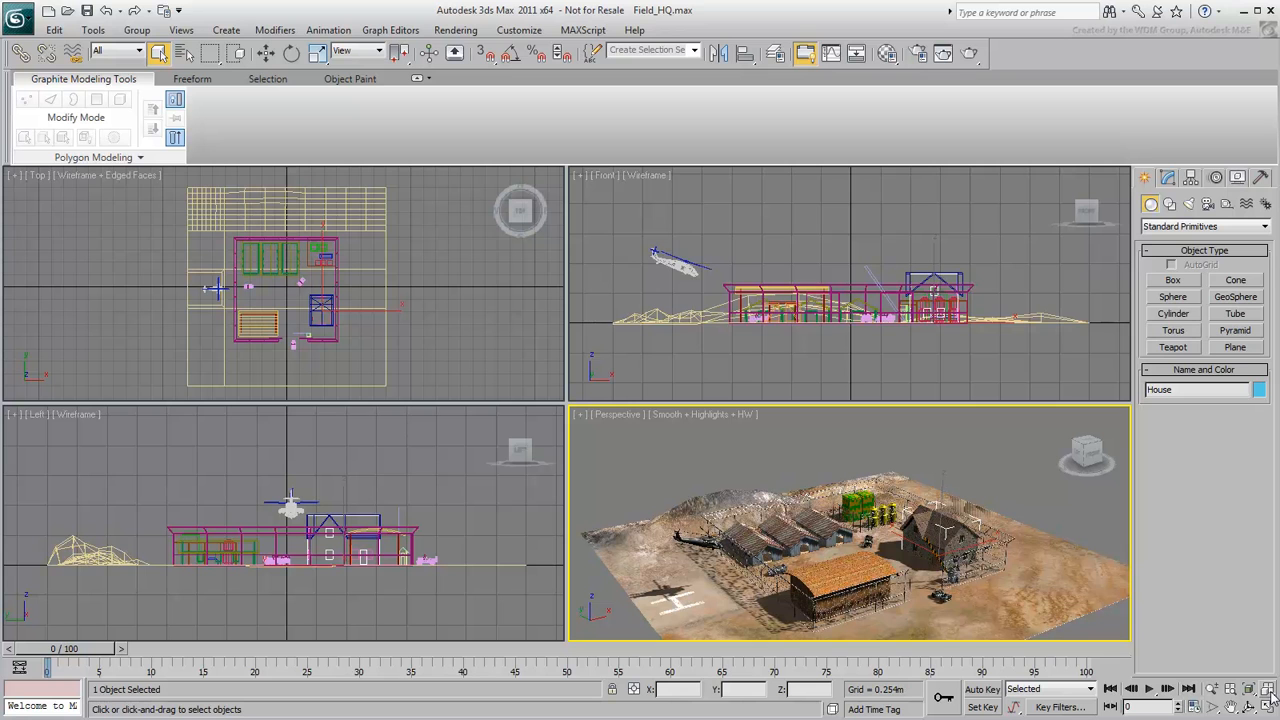
{"action": "key", "text": "z"}
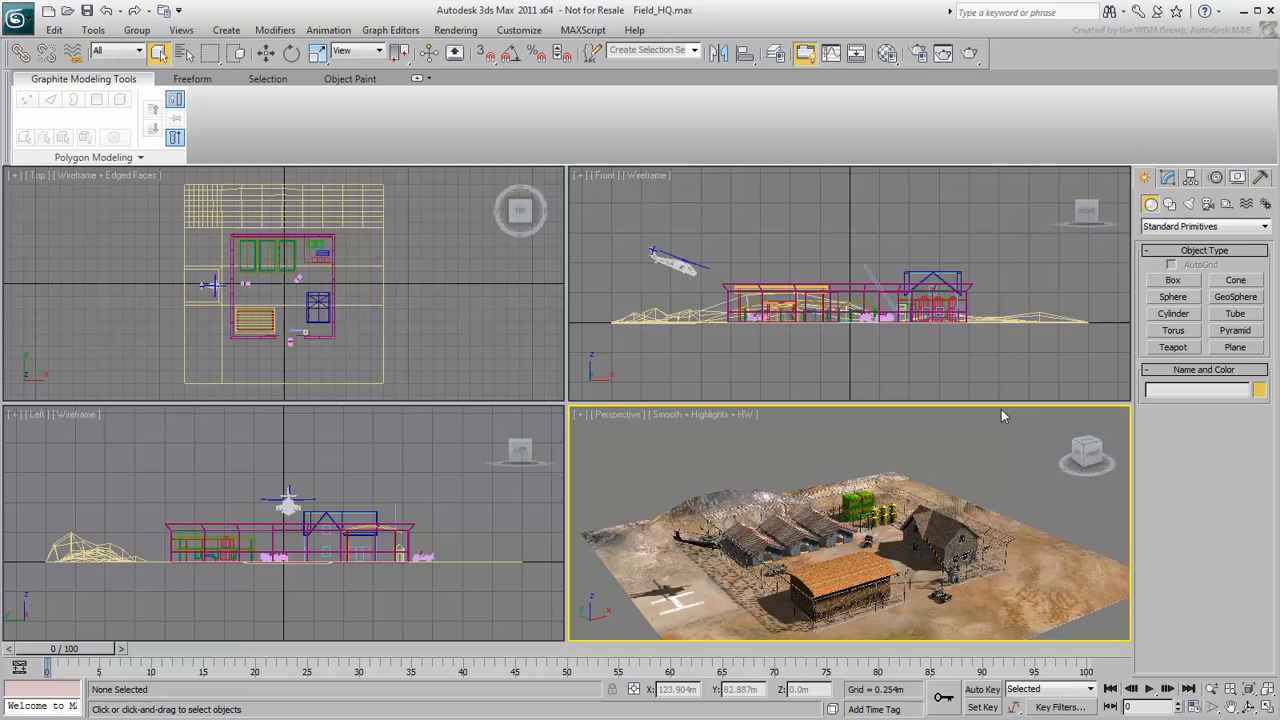
- Zoom the front view close on the helicopter and undo the perspective view change
{"action": "left_click", "coordinate": [910, 356]}
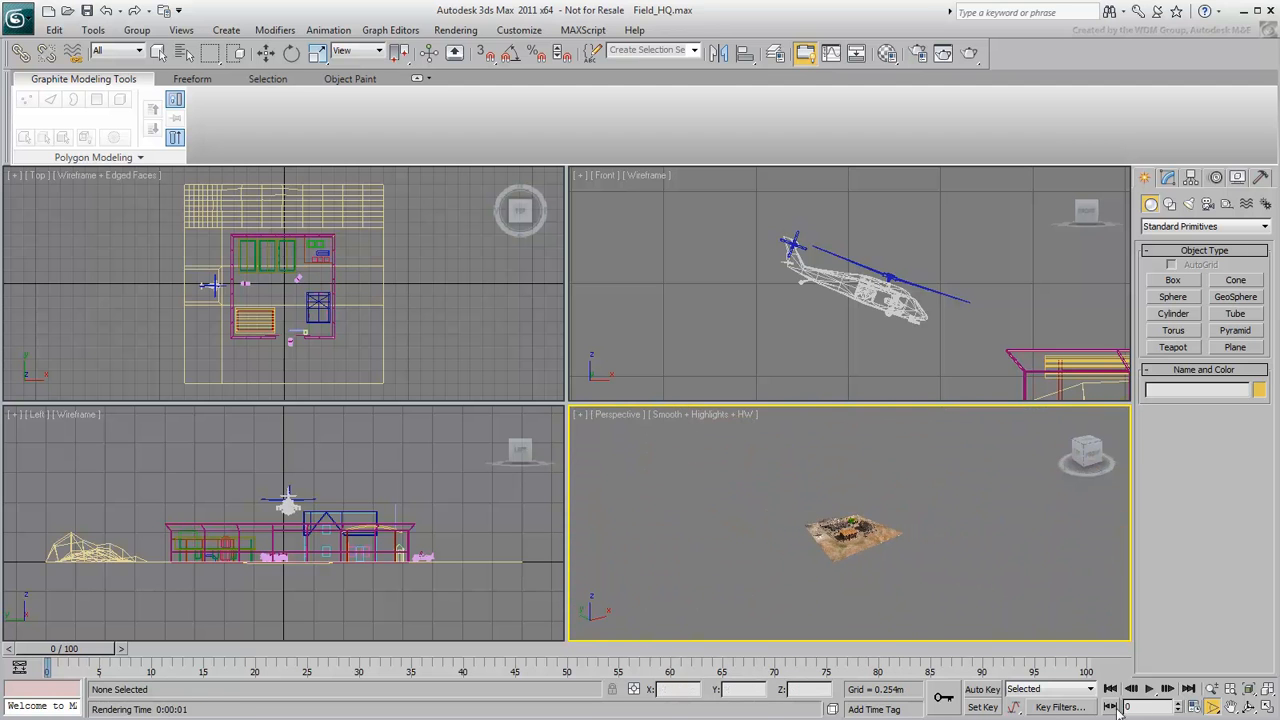
{"action": "left_click", "coordinate": [1250, 690]}
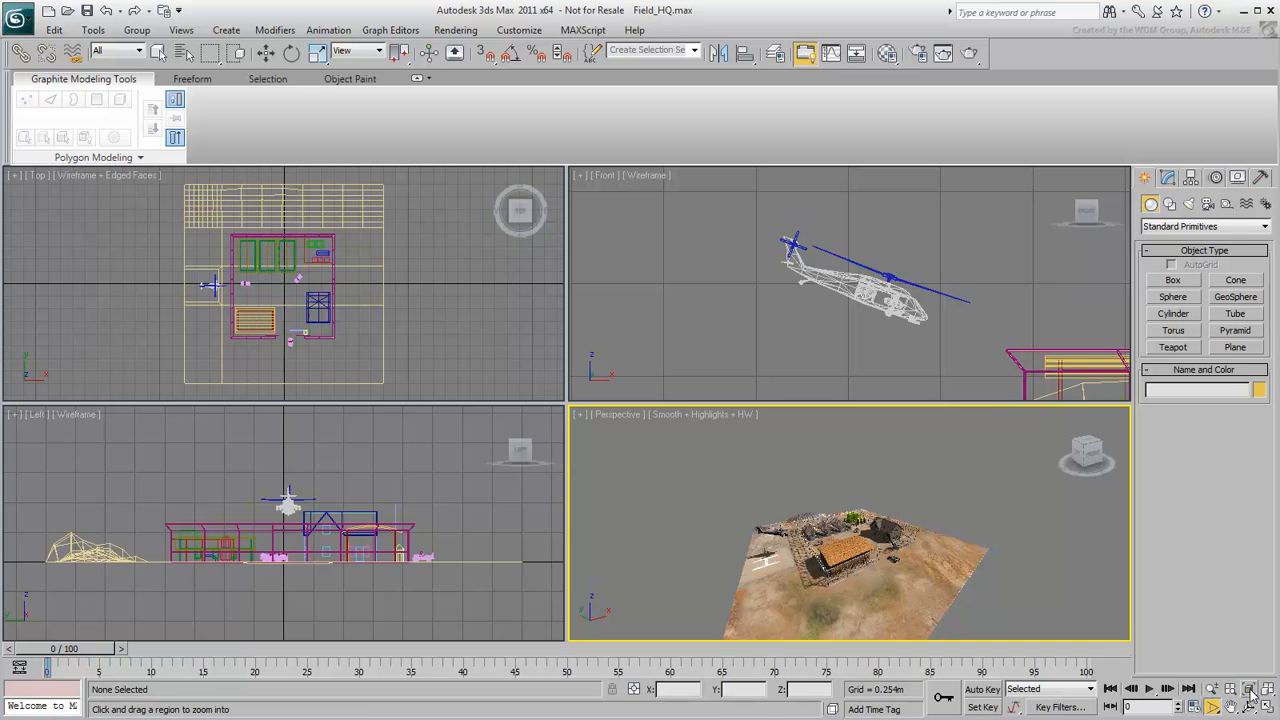
{"action": "key", "text": "shift+z"}
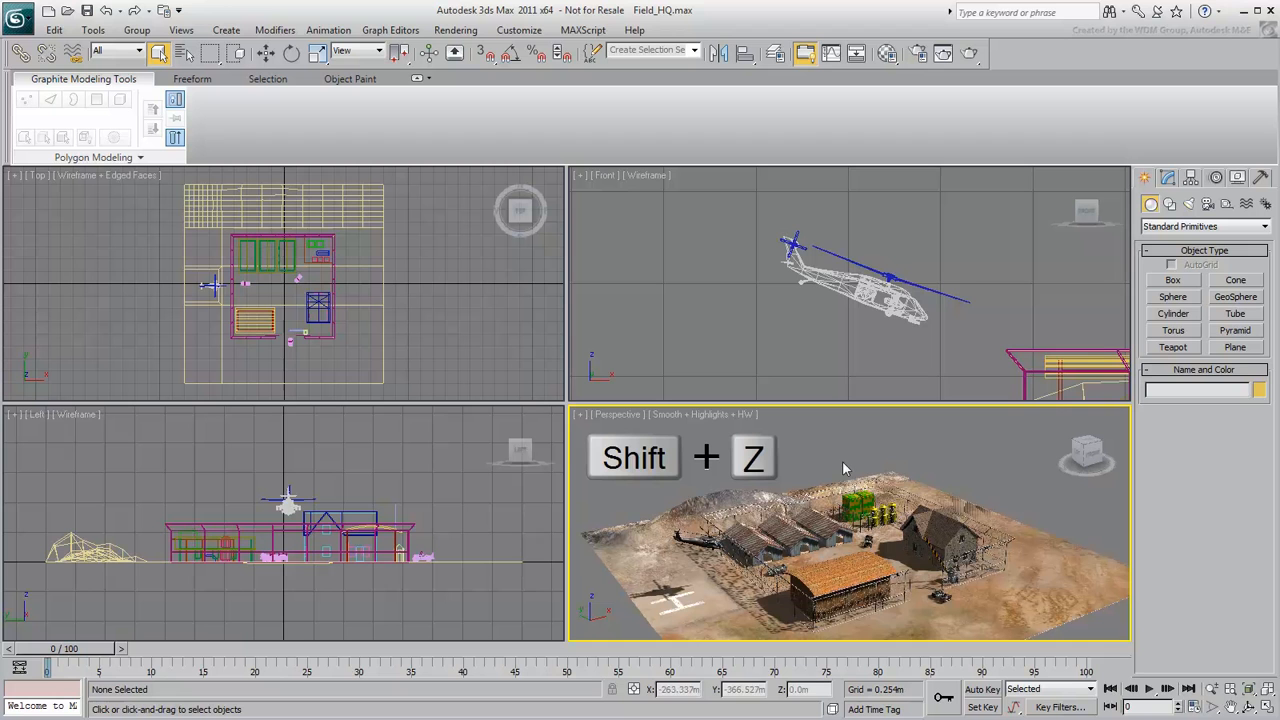
- Undo the front view zoom and pan the base slightly rightward
{"action": "key", "text": "shift+z"}
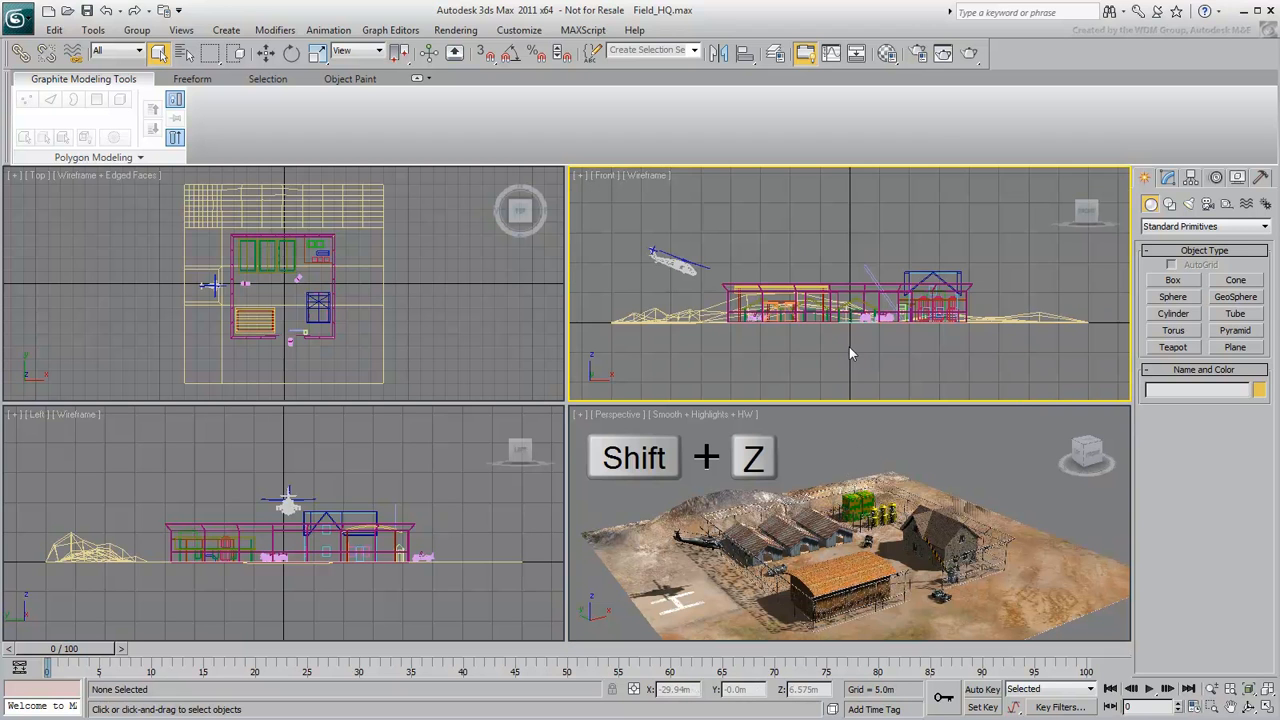
{"action": "key", "text": "shift+z"}
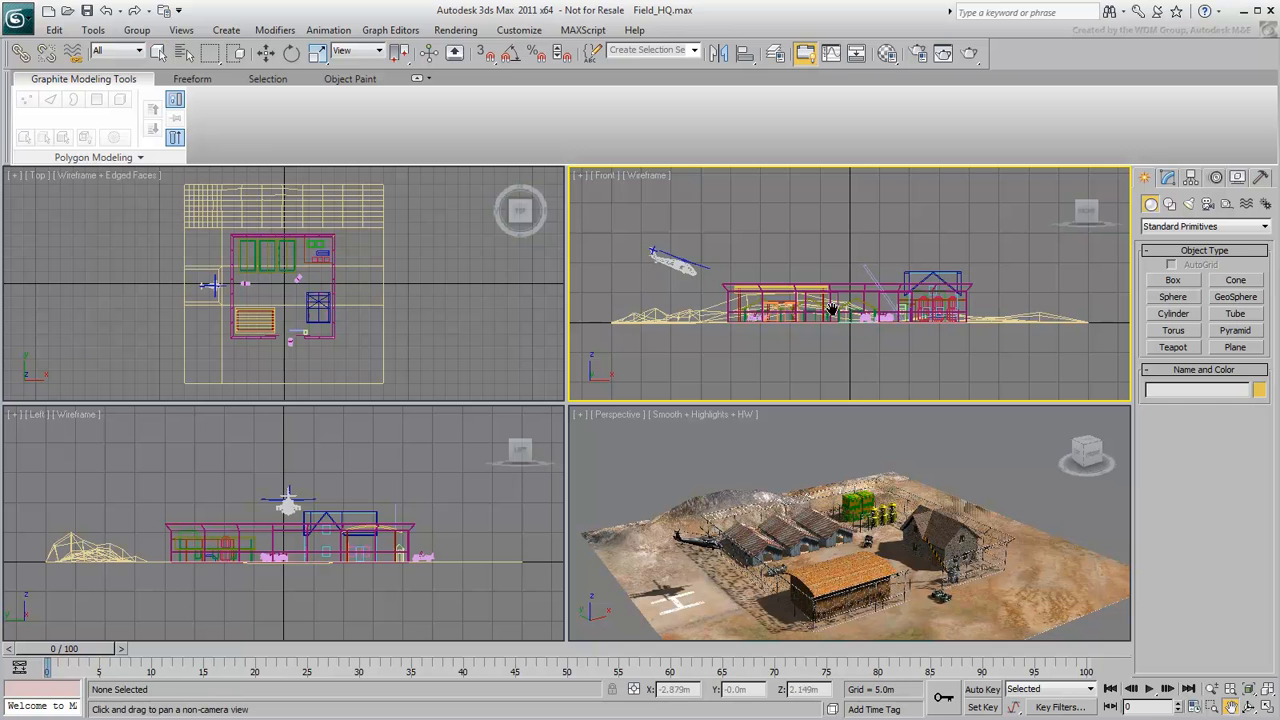
{"action": "left_click_drag", "start_coordinate": [830, 310], "coordinate": [868, 290]}
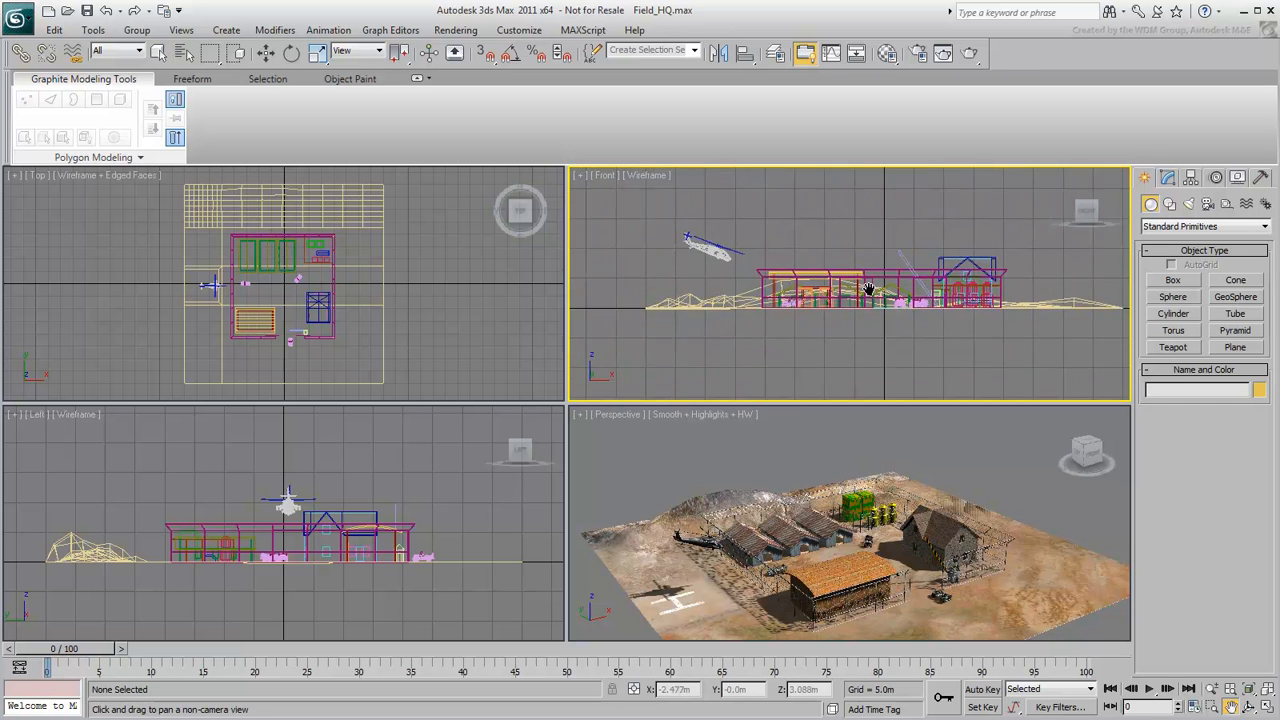
{"action": "left_click_drag", "start_coordinate": [900, 290], "coordinate": [865, 285]}
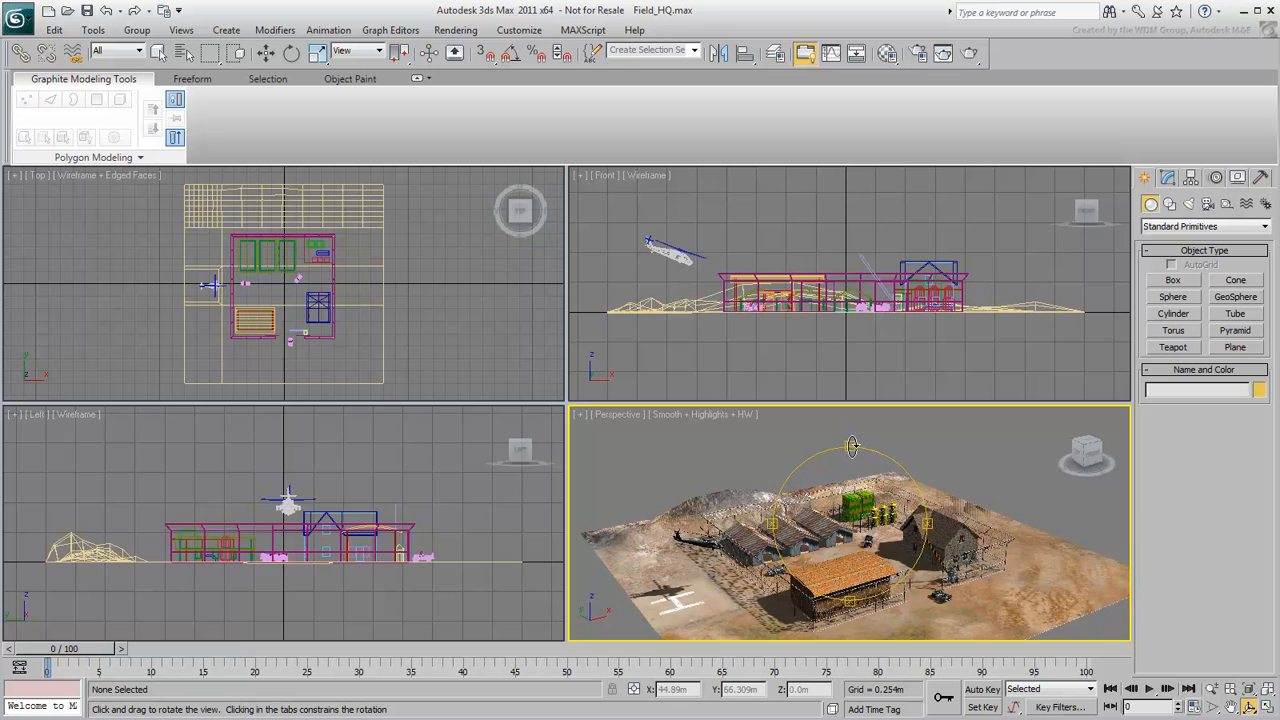
- Orbit the perspective view through several angles around the base
{"action": "left_click_drag", "start_coordinate": [852, 445], "coordinate": [843, 356]}
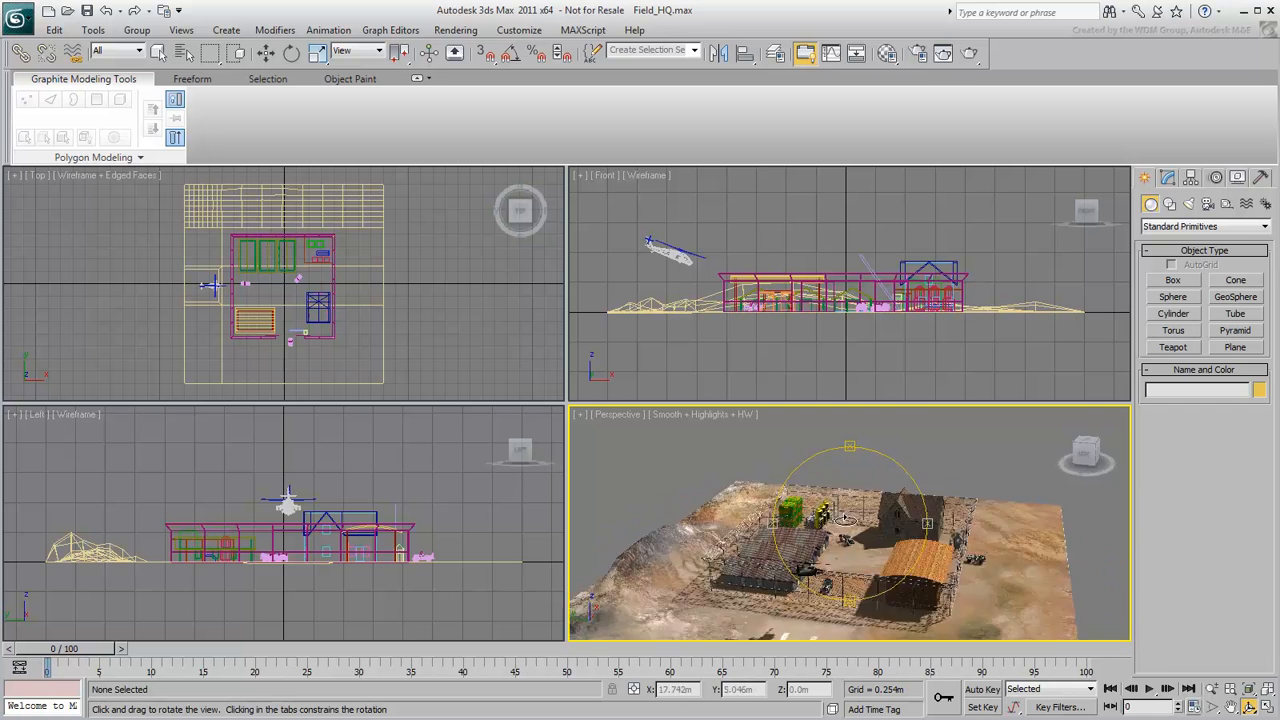
{"action": "left_click_drag", "start_coordinate": [845, 520], "coordinate": [855, 468]}
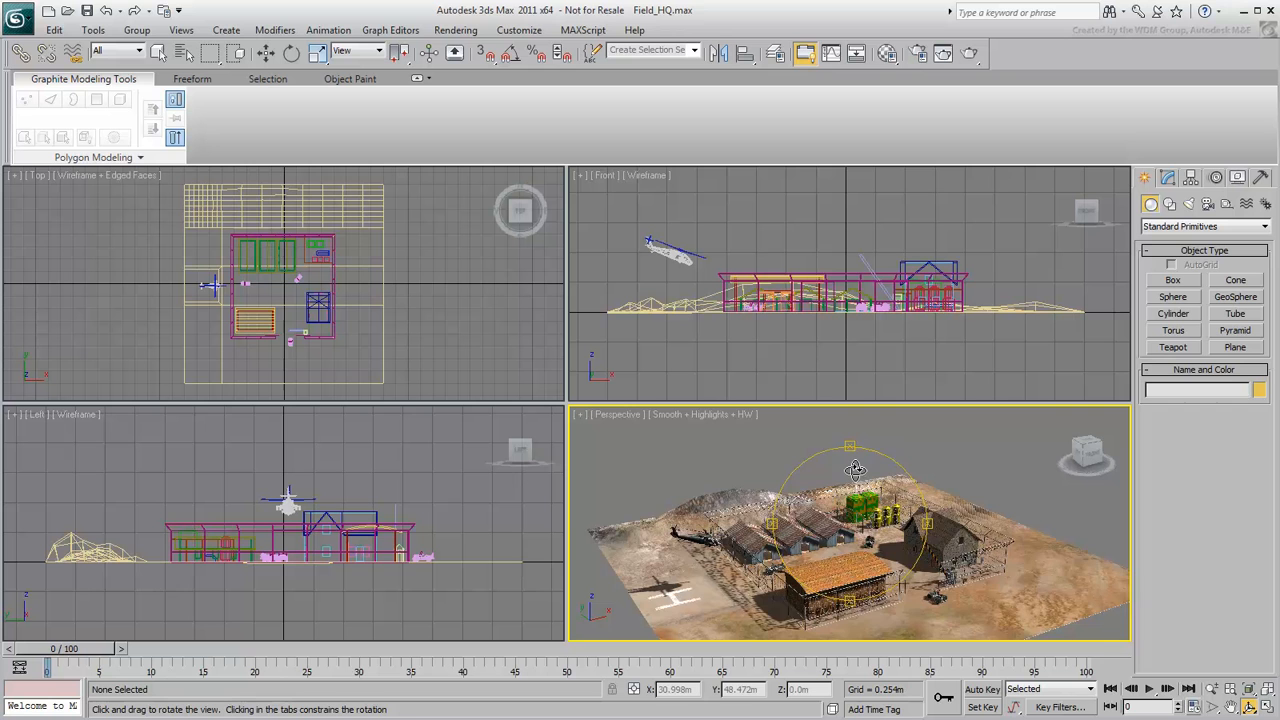
{"action": "left_click_drag", "start_coordinate": [855, 468], "coordinate": [870, 476]}
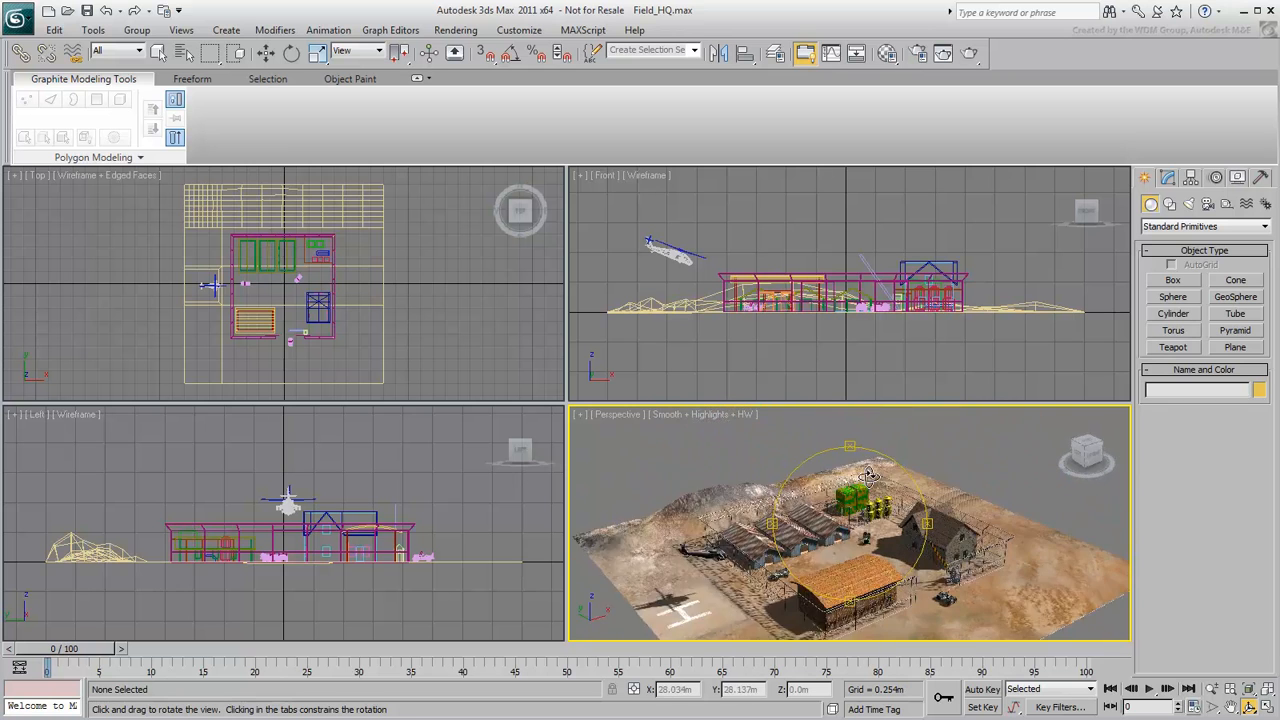
{"action": "left_click_drag", "start_coordinate": [870, 475], "coordinate": [843, 465]}
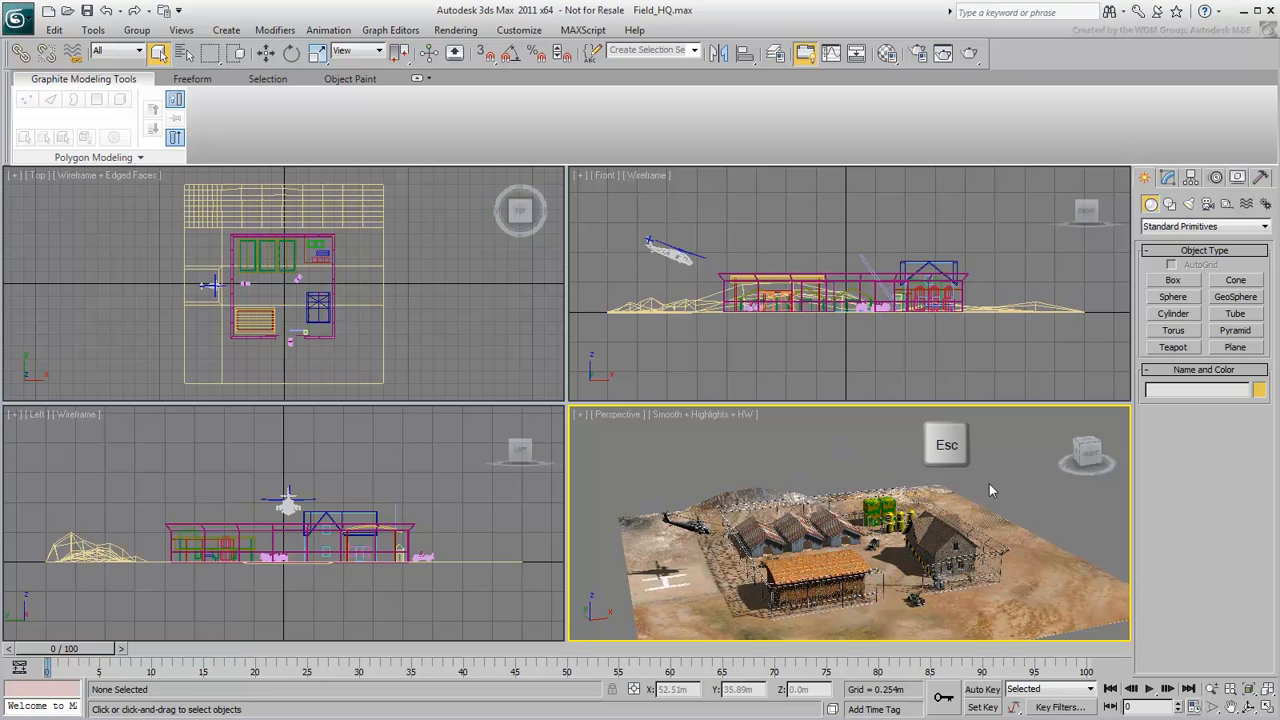
- Stop rotating, orbit the perspective view low across the base, and select the Blackhawk
{"action": "key", "text": "Escape"}
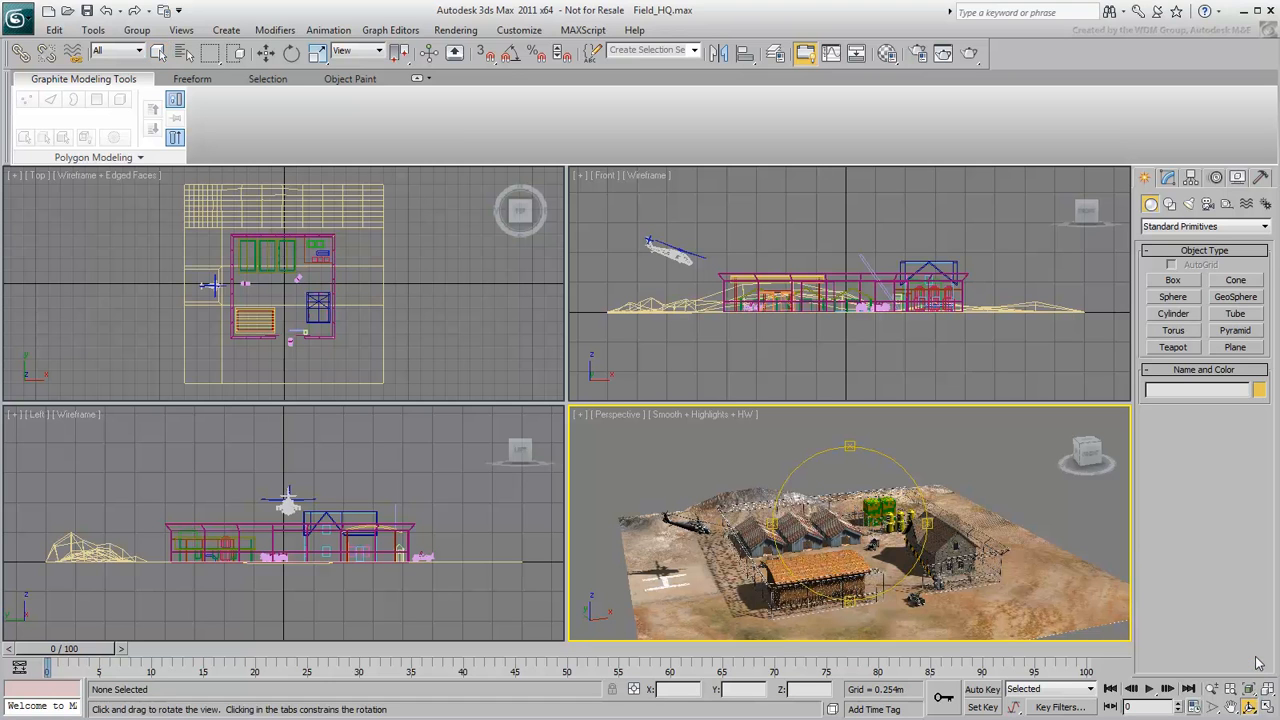
{"action": "left_click_drag", "start_coordinate": [850, 540], "coordinate": [720, 500]}
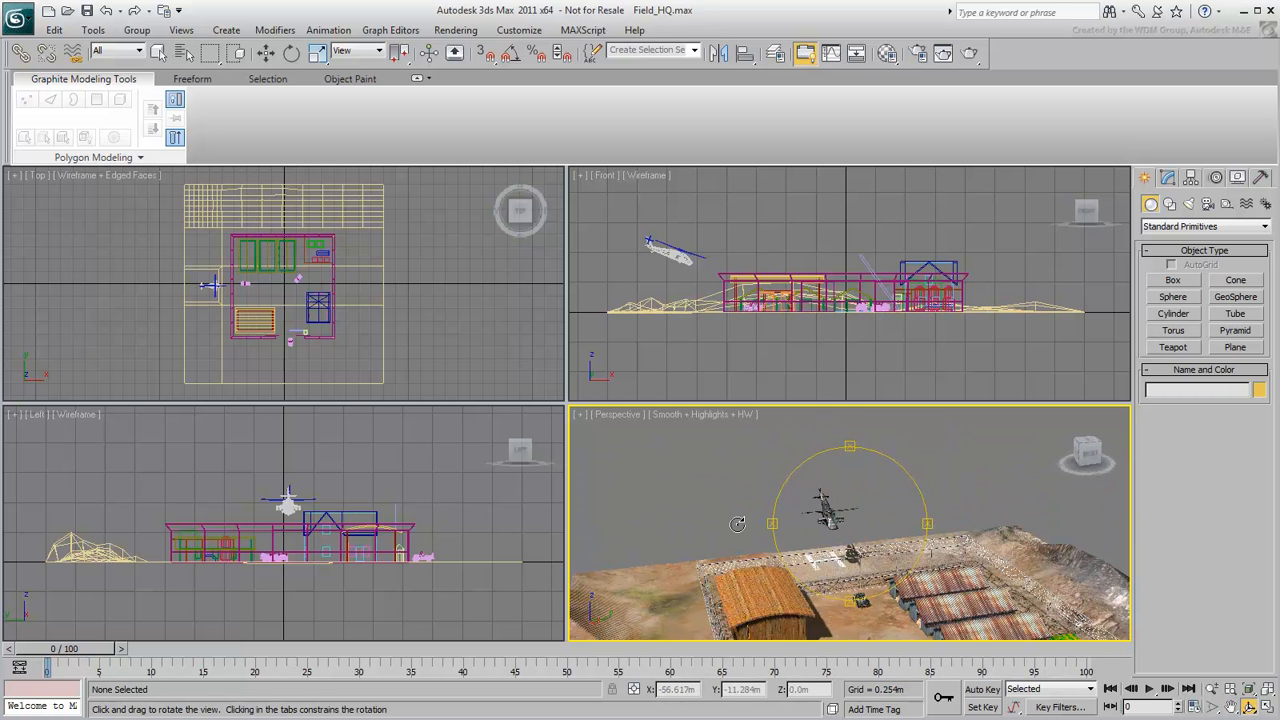
{"action": "left_click", "coordinate": [158, 53]}
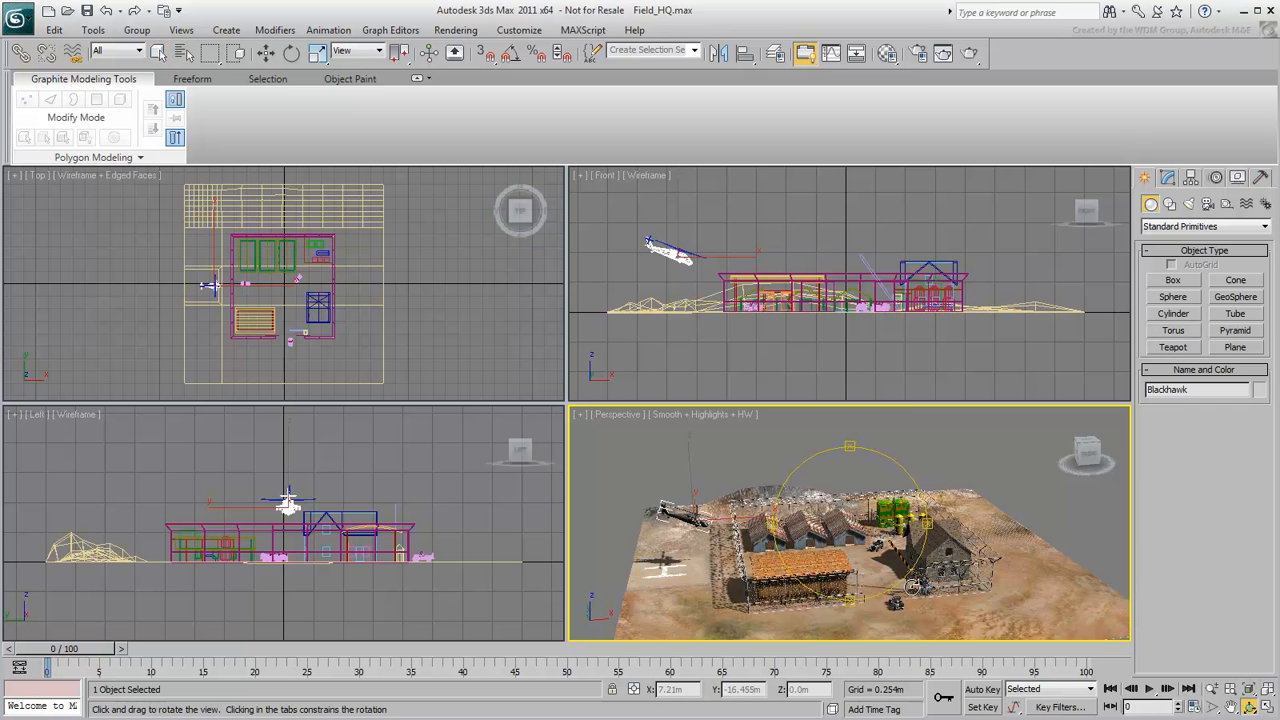
- Orbit the perspective view around the Blackhawk while it fills every viewport
{"action": "left_click_drag", "start_coordinate": [850, 520], "coordinate": [1080, 550]}
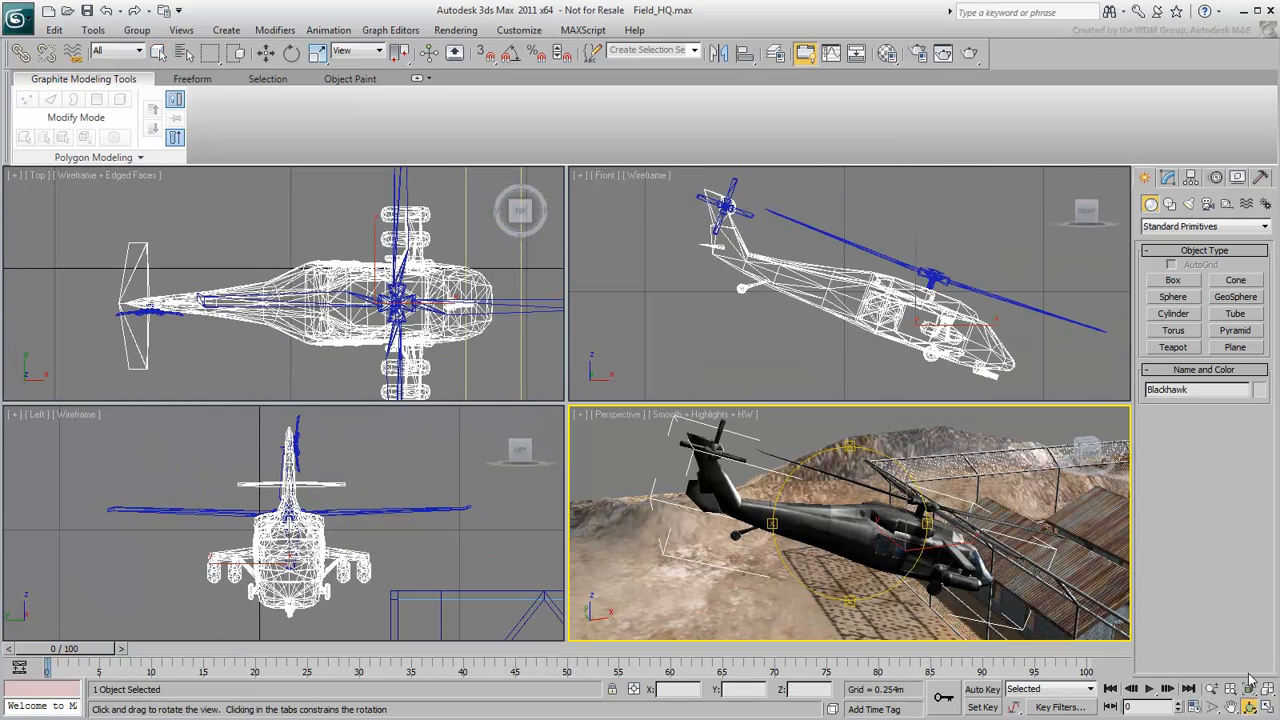
- Orbit to the Blackhawk's opposite side and maximize the perspective view with Alt+W
{"action": "left_click", "coordinate": [158, 53]}
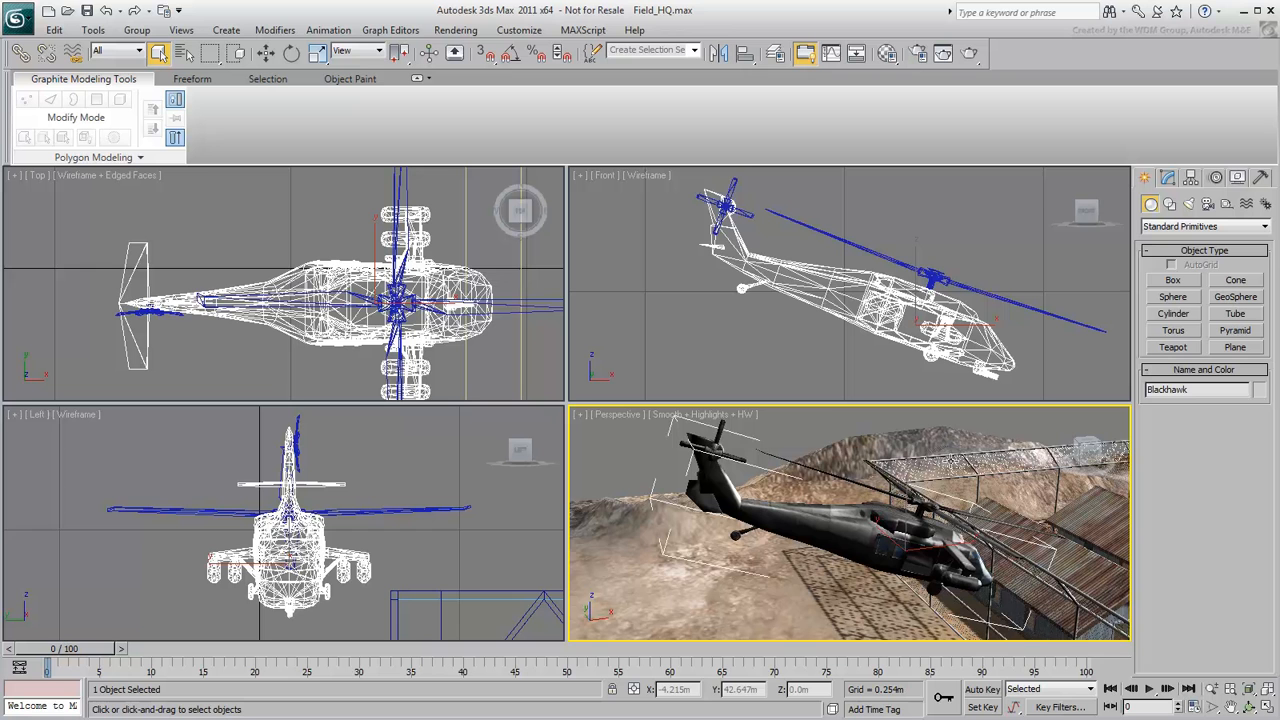
{"action": "left_click_drag", "start_coordinate": [850, 520], "coordinate": [880, 457]}
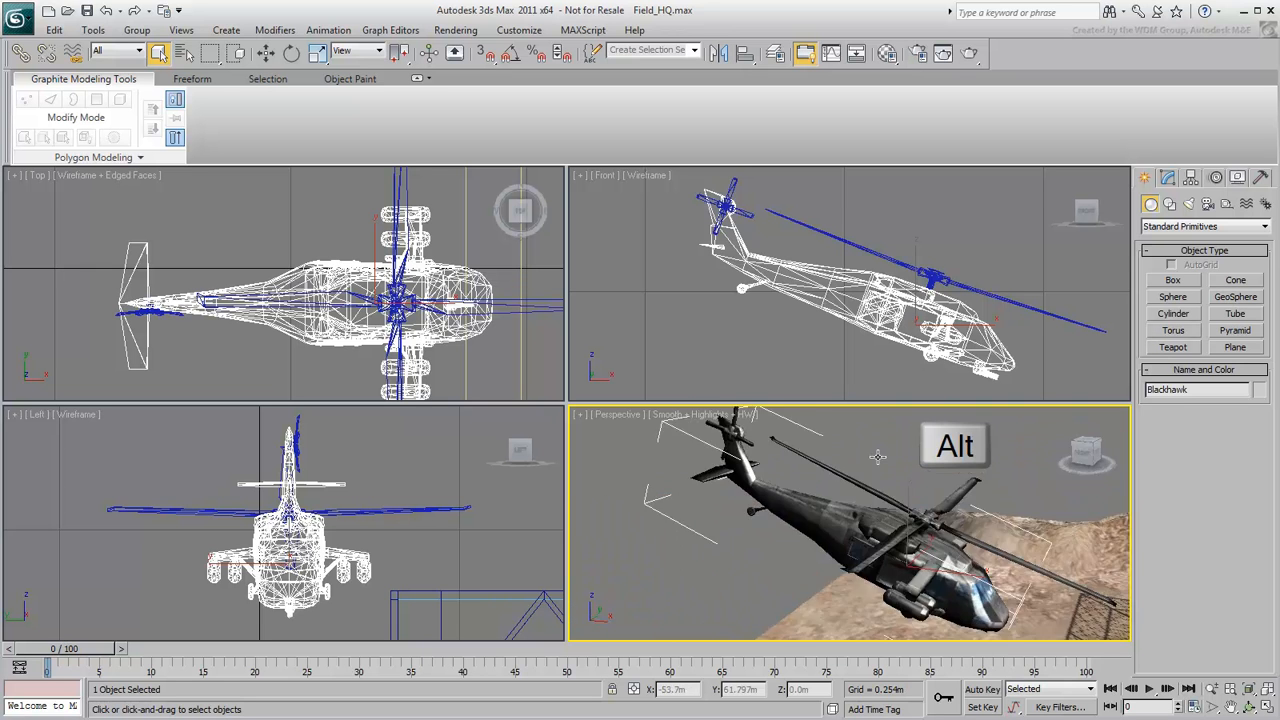
{"action": "left_click_drag", "start_coordinate": [878, 456], "coordinate": [683, 436]}
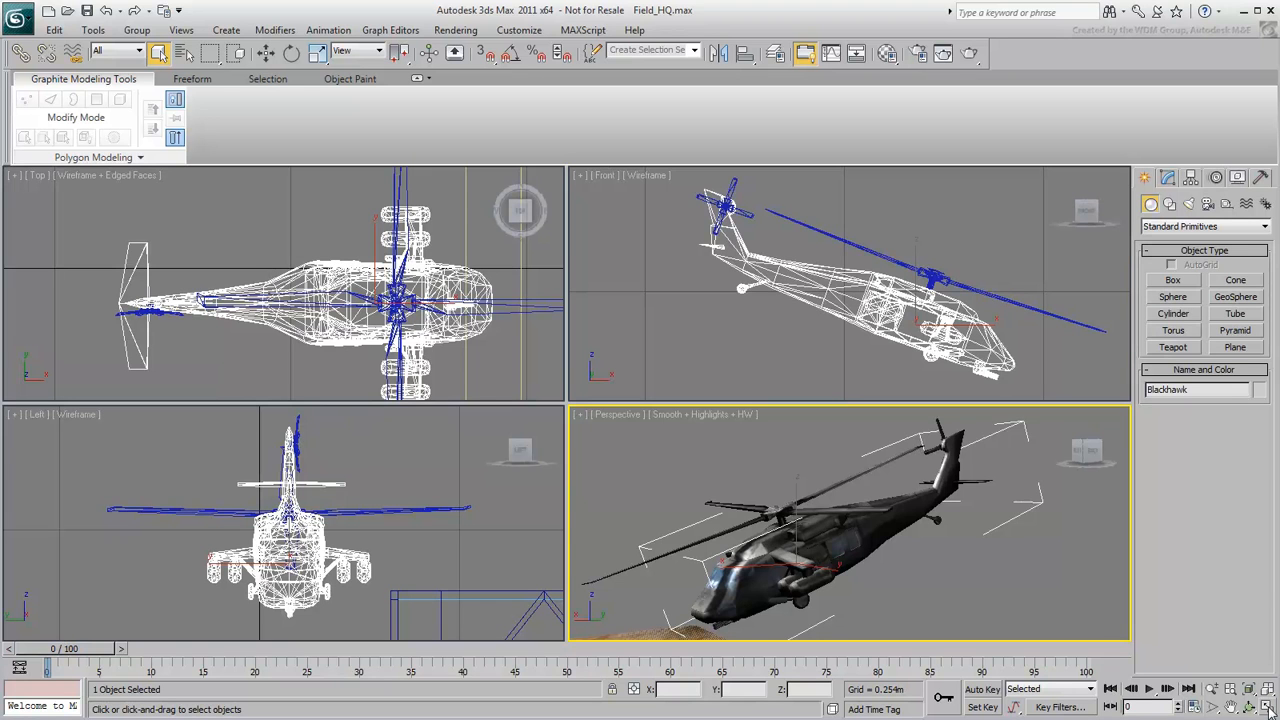
{"action": "key", "text": "alt+w"}
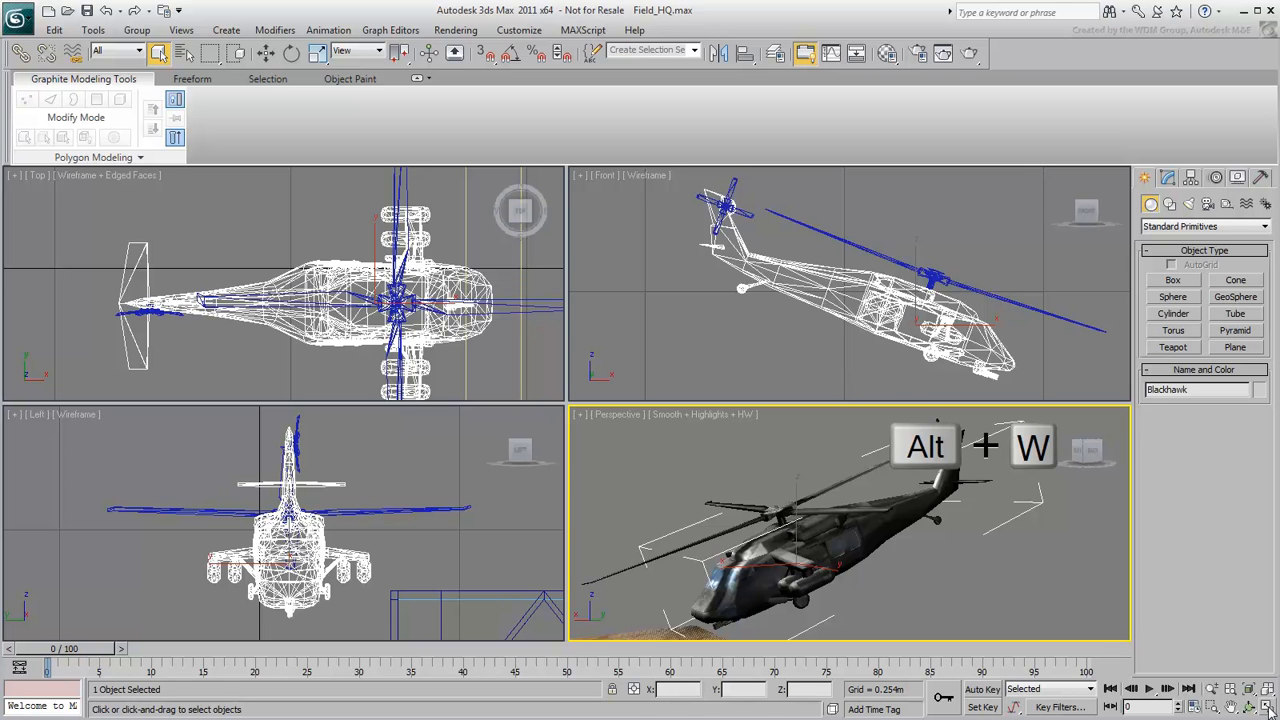